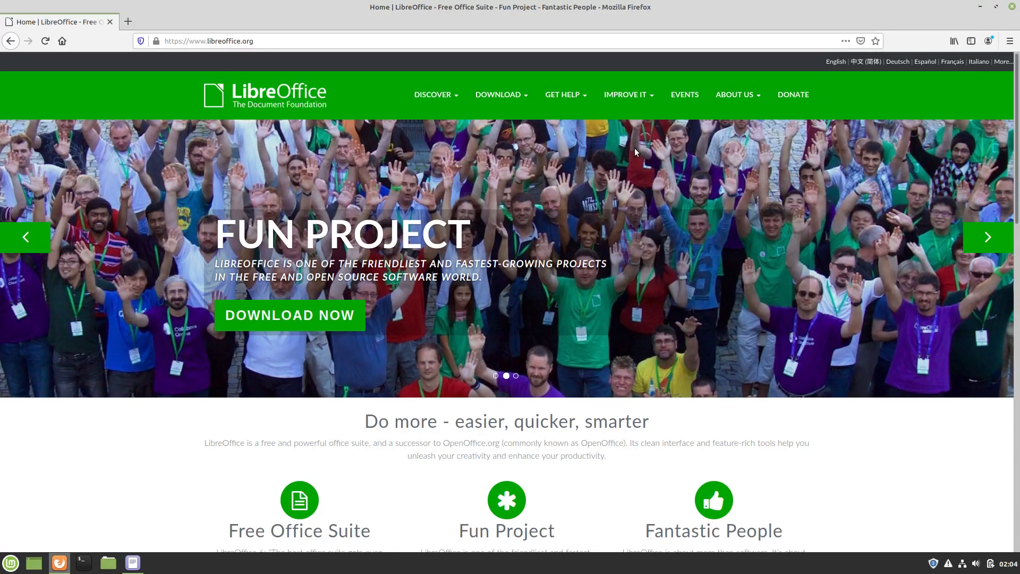
- Navigate from the libreoffice.org DOWNLOAD menu to the Download LibreOffice page
{"action": "left_click", "coordinate": [500, 95]}
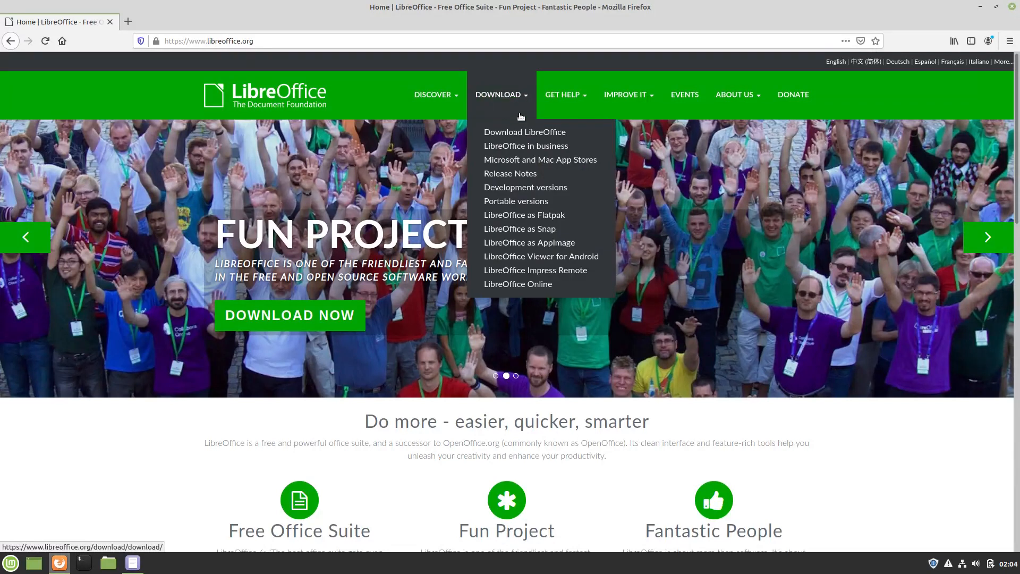
{"action": "left_click", "coordinate": [524, 132]}
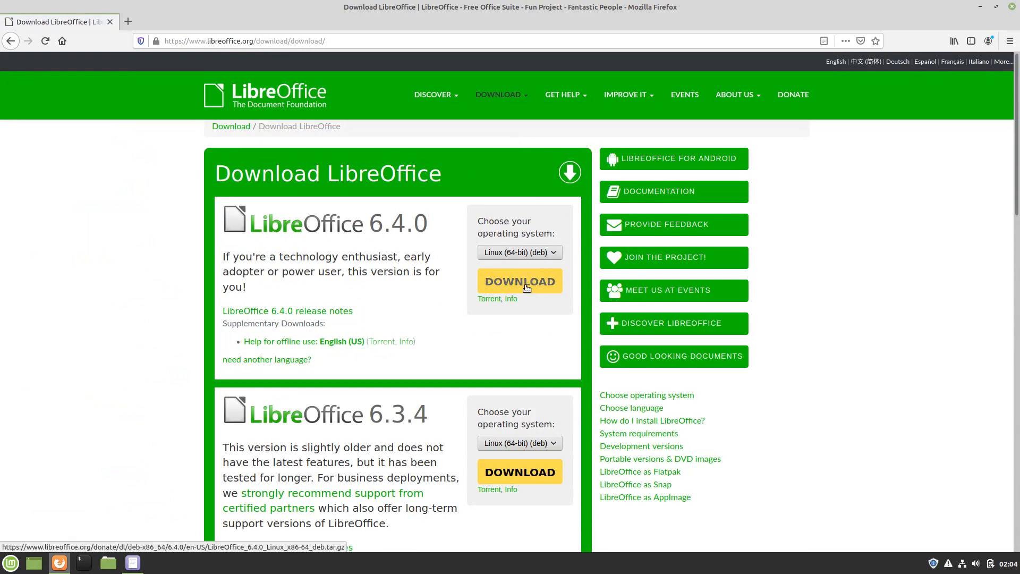
- Download the LibreOffice 6.4.0 Linux 64-bit deb archive (221 MB), saving it to disk
{"action": "left_click", "coordinate": [520, 280]}
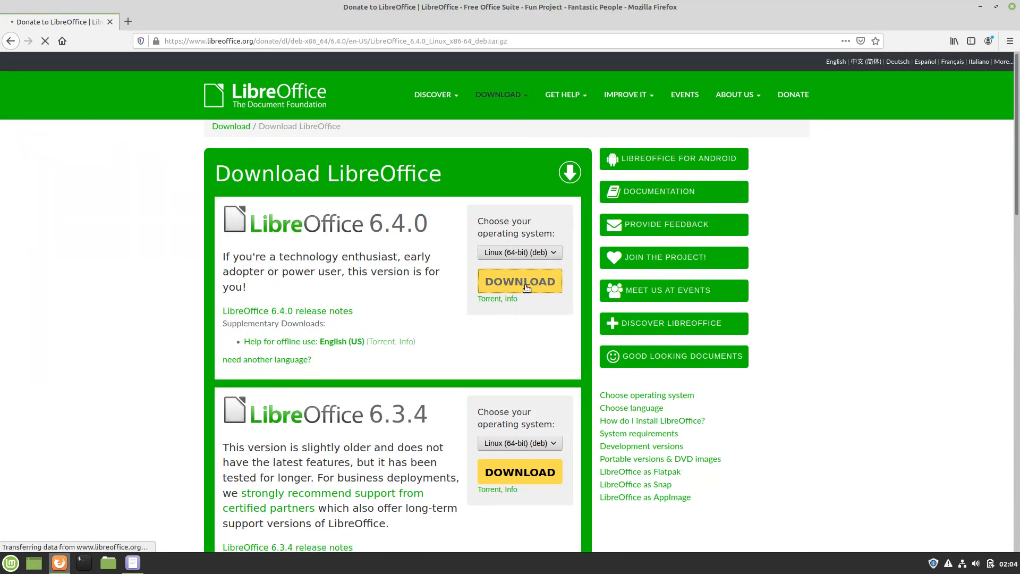
{"action": "left_click", "coordinate": [520, 280]}
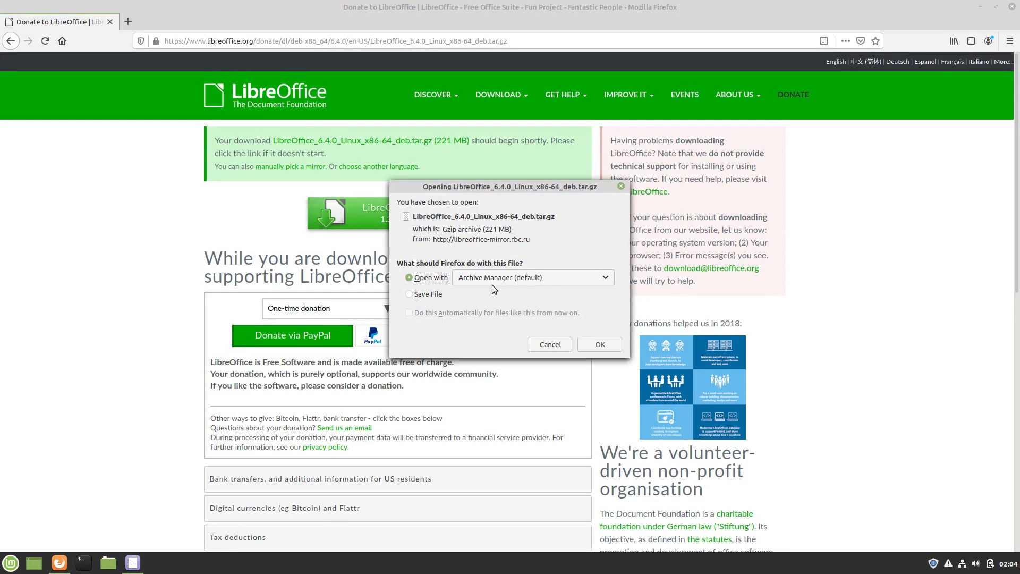
{"action": "left_click", "coordinate": [410, 293]}
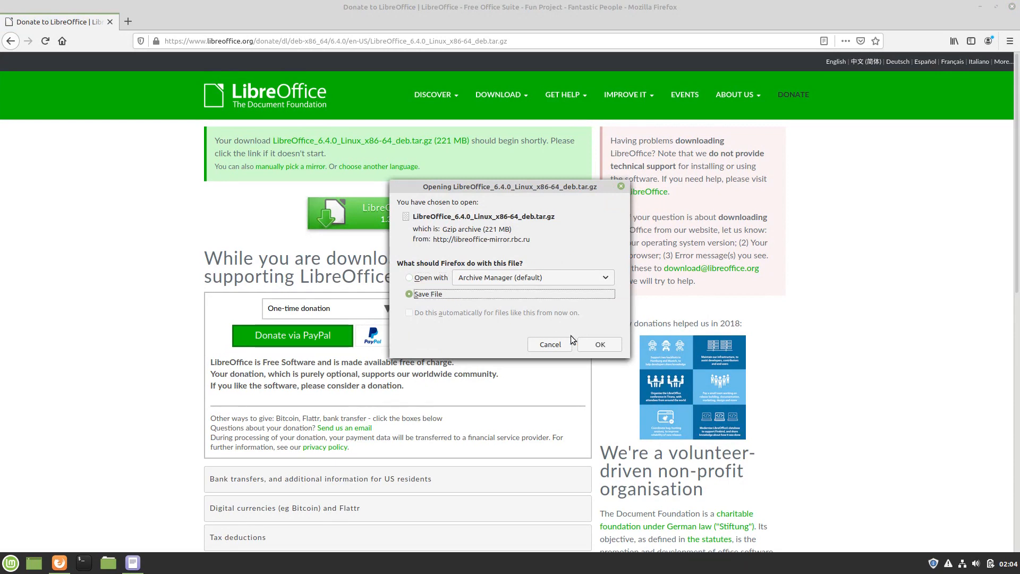
{"action": "left_click", "coordinate": [599, 343]}
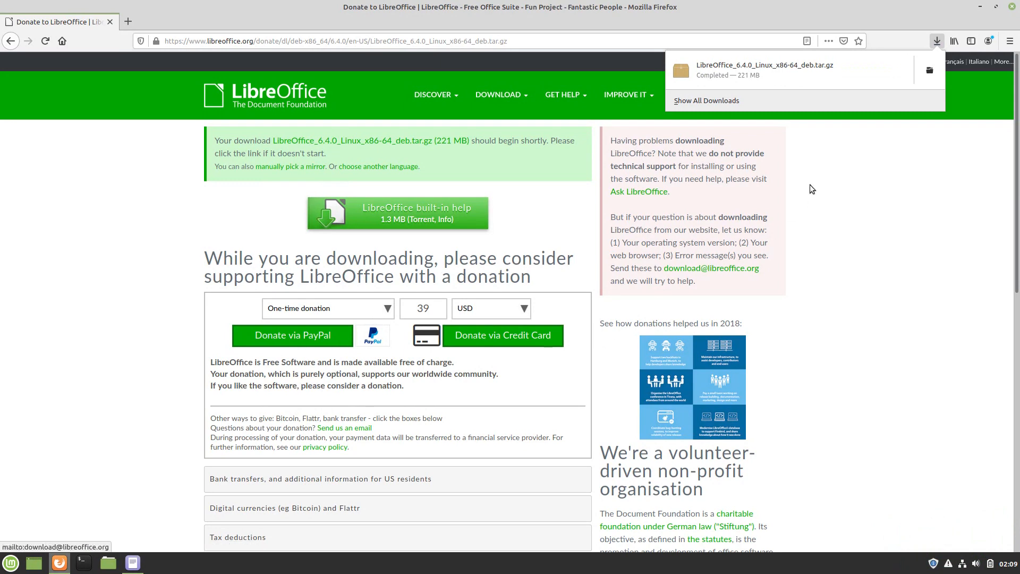
{"action": "left_click", "coordinate": [937, 40]}
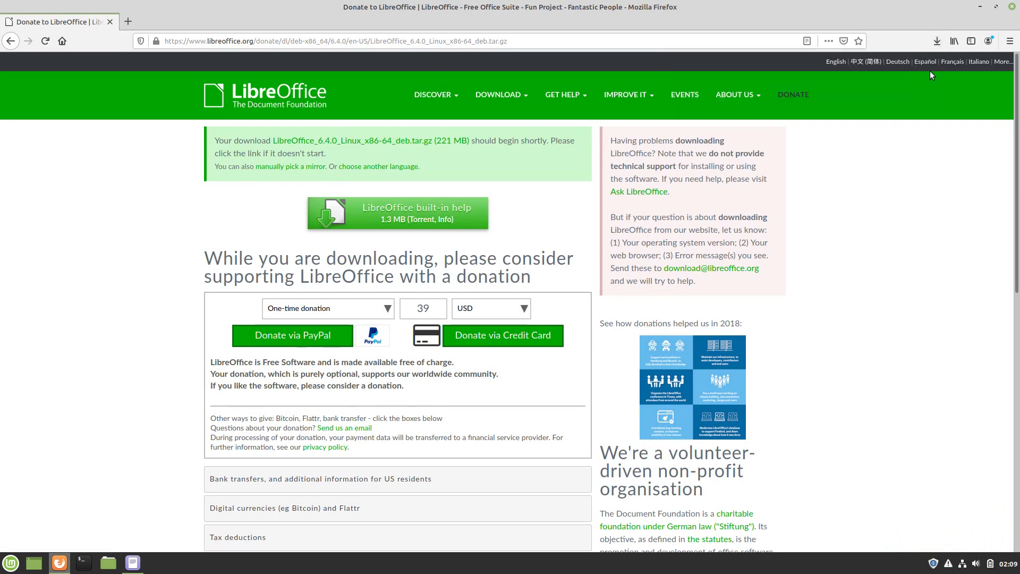
- Extract the .tar.gz into Downloads and enter the LibreOffice_6.4.0.3_Linux_x86-64_deb folder
{"action": "left_click", "coordinate": [106, 563]}
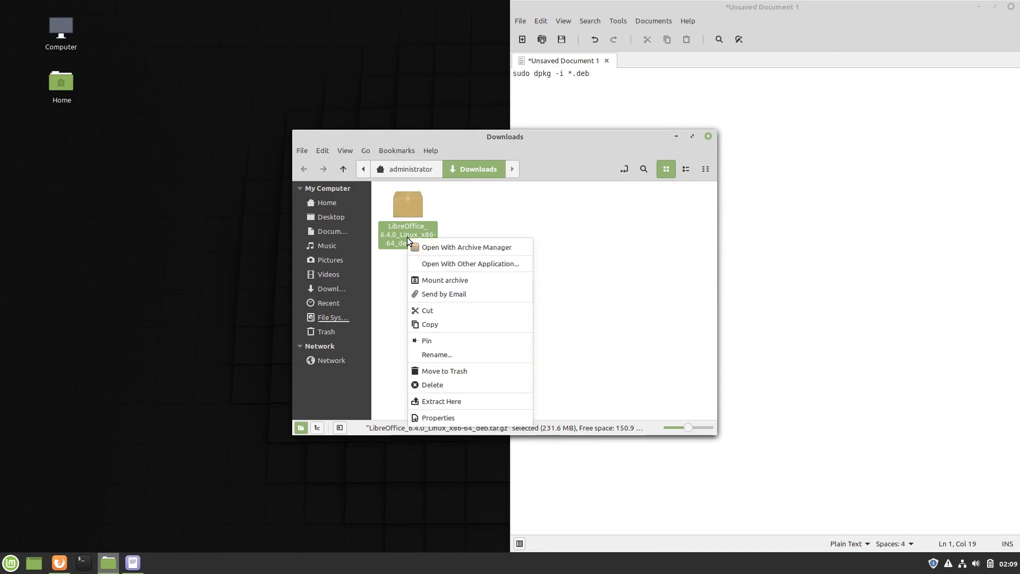
{"action": "mouse_move", "coordinate": [469, 264]}
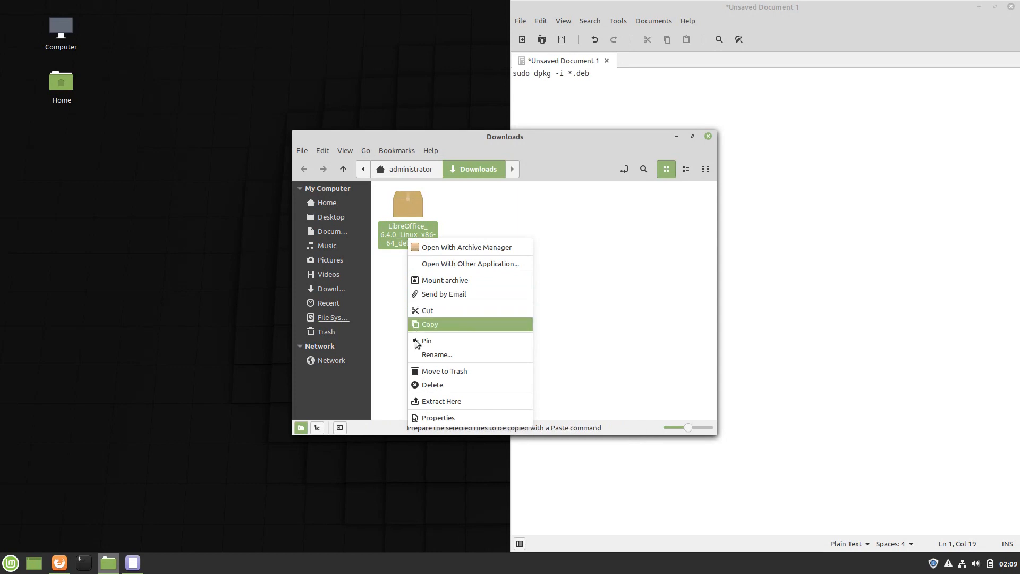
{"action": "mouse_move", "coordinate": [416, 404]}
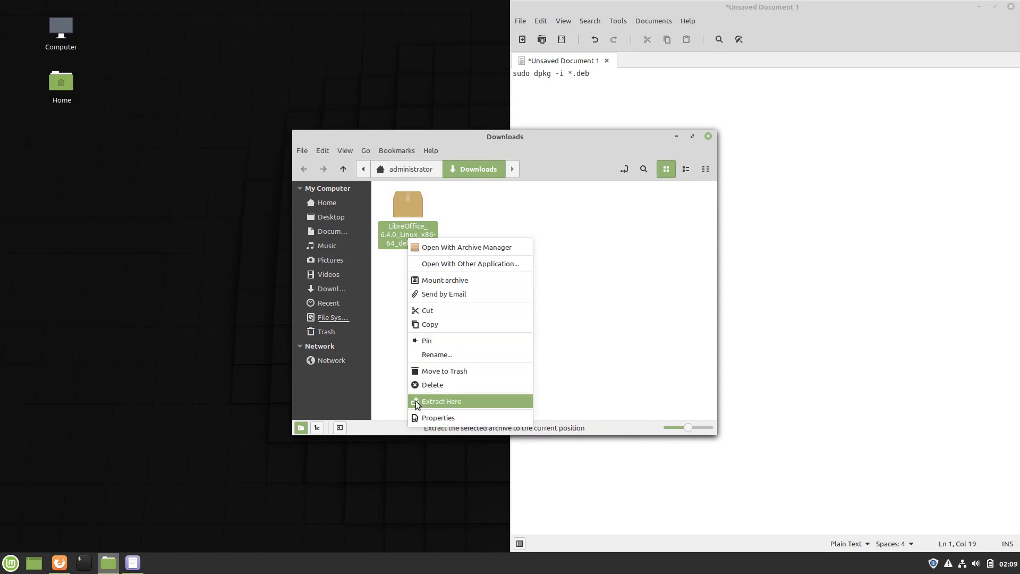
{"action": "left_click", "coordinate": [440, 401]}
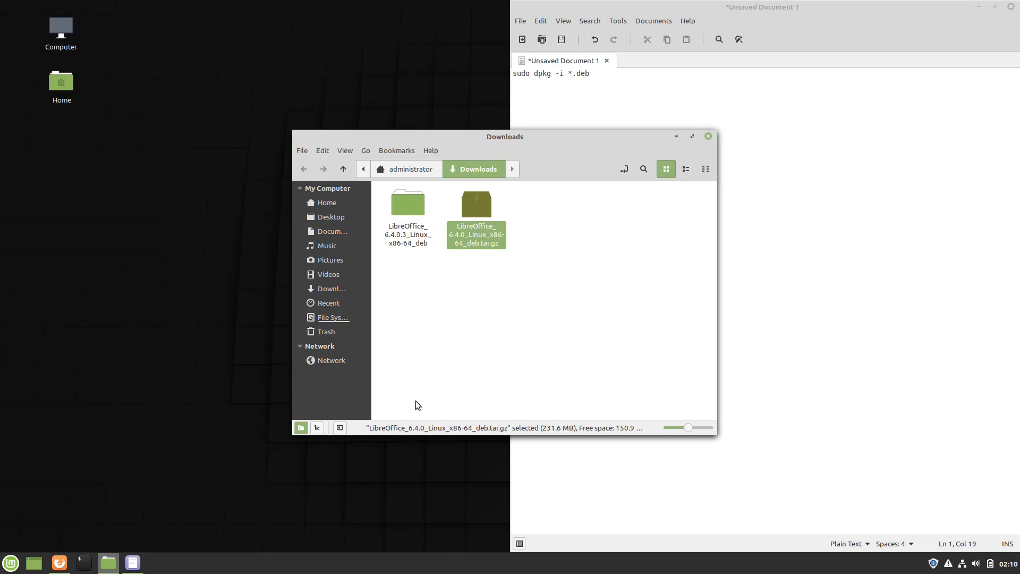
{"action": "mouse_move", "coordinate": [419, 388]}
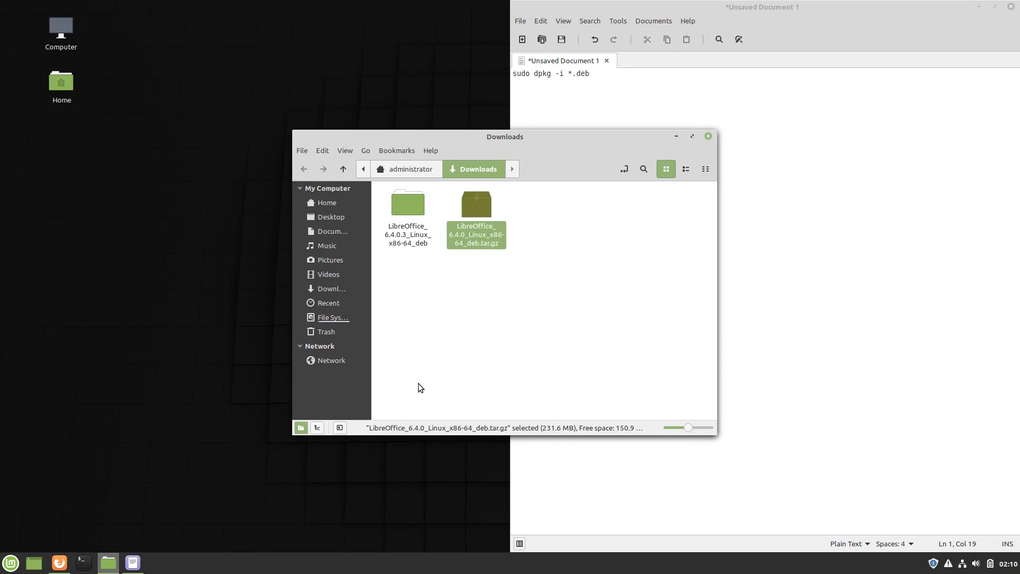
{"action": "left_click", "coordinate": [407, 218]}
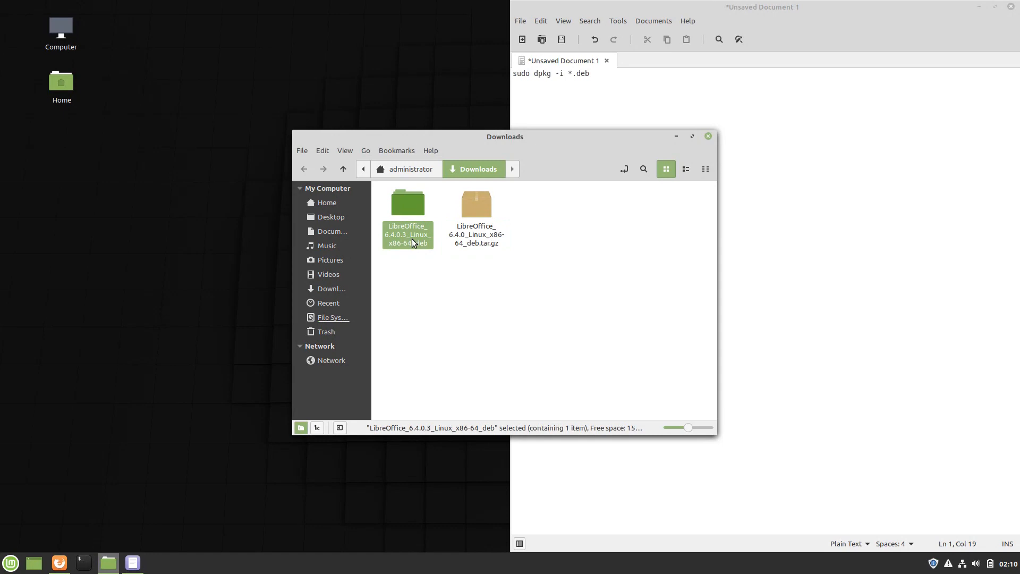
{"action": "double_click", "coordinate": [407, 202]}
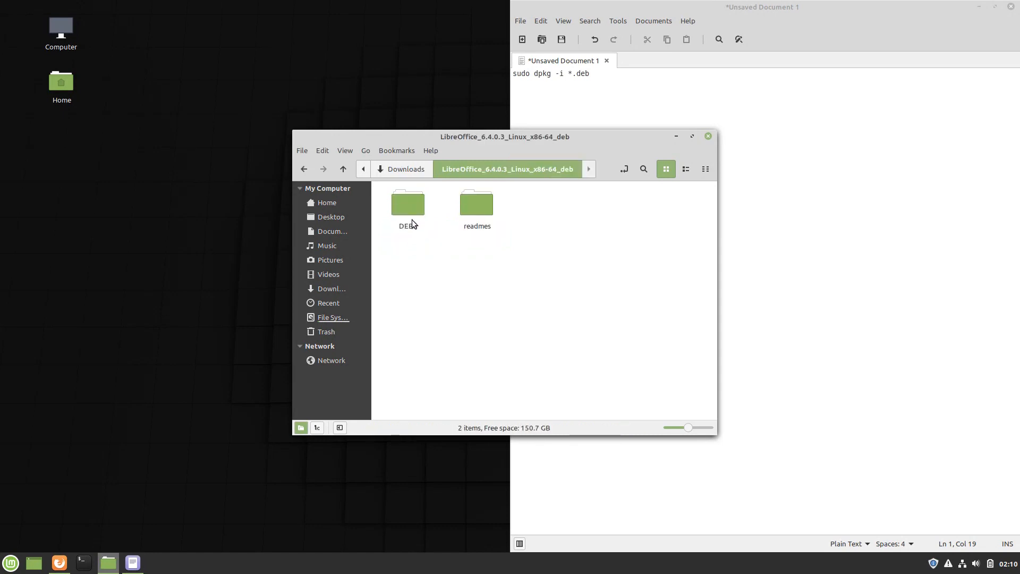
- Enter the DEBS folder of 42 packages and start a terminal in it
{"action": "double_click", "coordinate": [407, 203]}
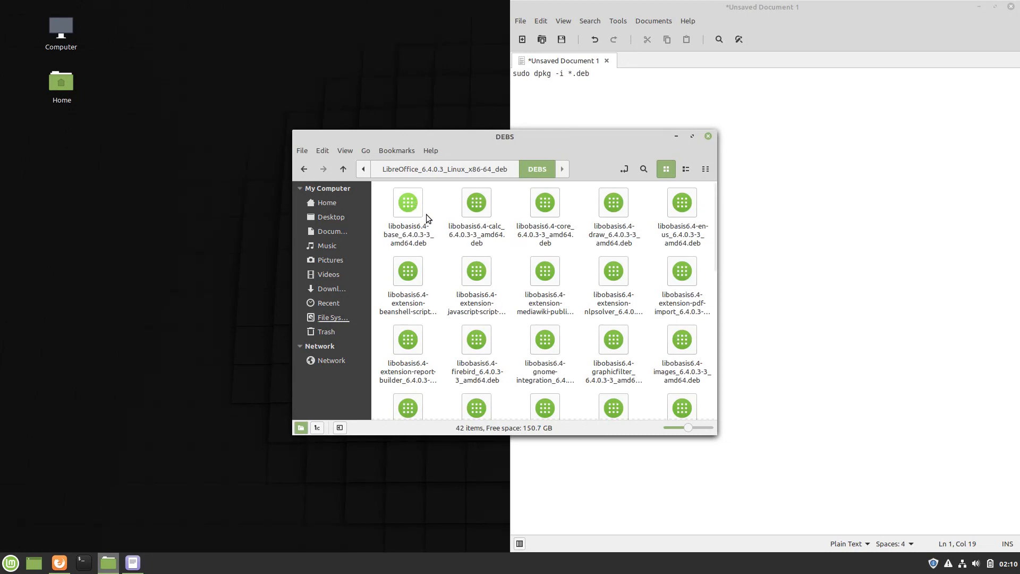
{"action": "right_click", "coordinate": [441, 233]}
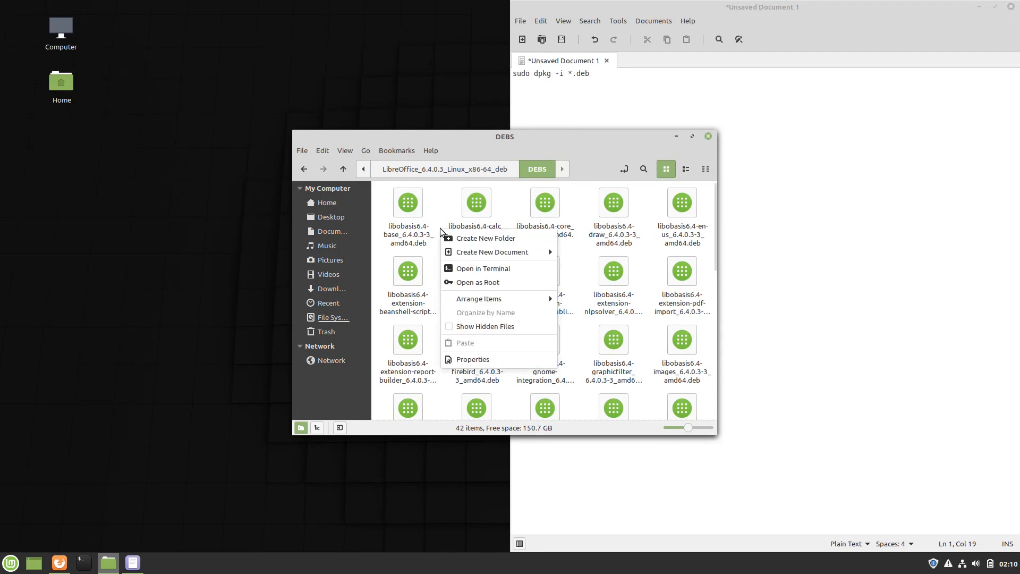
{"action": "mouse_move", "coordinate": [483, 268]}
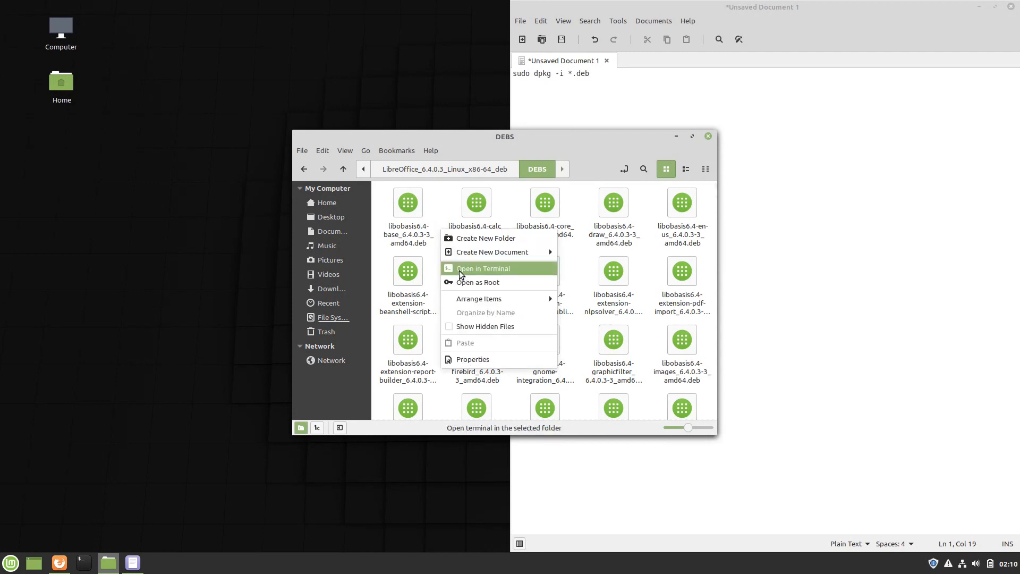
{"action": "left_click", "coordinate": [482, 268]}
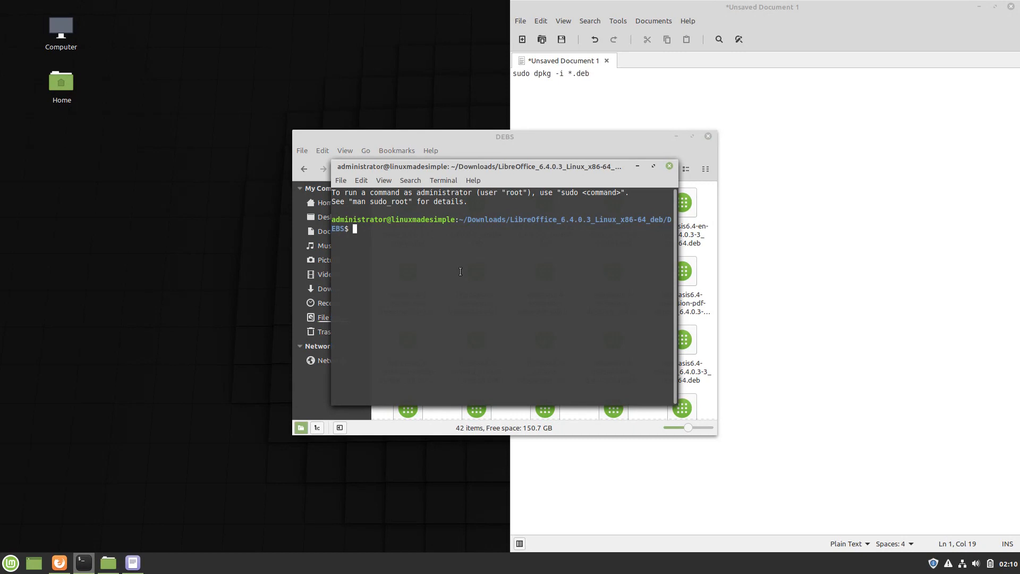
{"action": "mouse_move", "coordinate": [460, 173]}
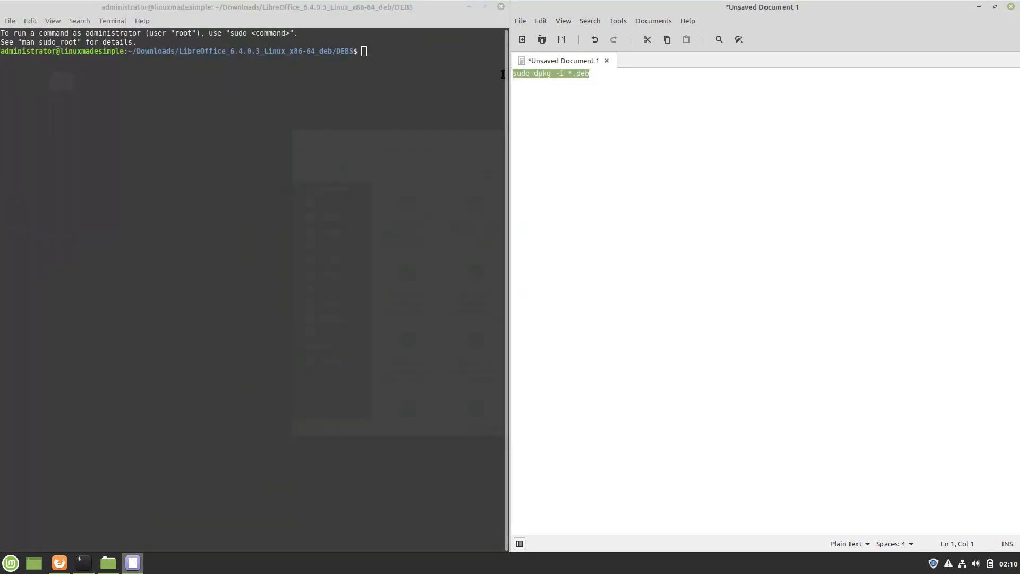
- Copy 'sudo dpkg -i *.deb' from the text editor and paste it into the terminal
{"action": "right_click", "coordinate": [552, 73]}
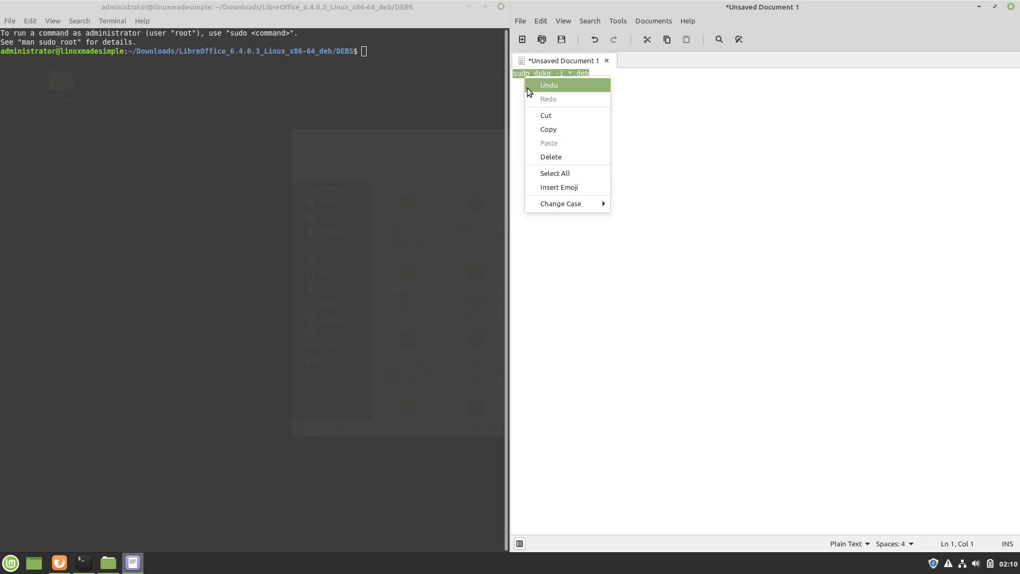
{"action": "left_click", "coordinate": [433, 59]}
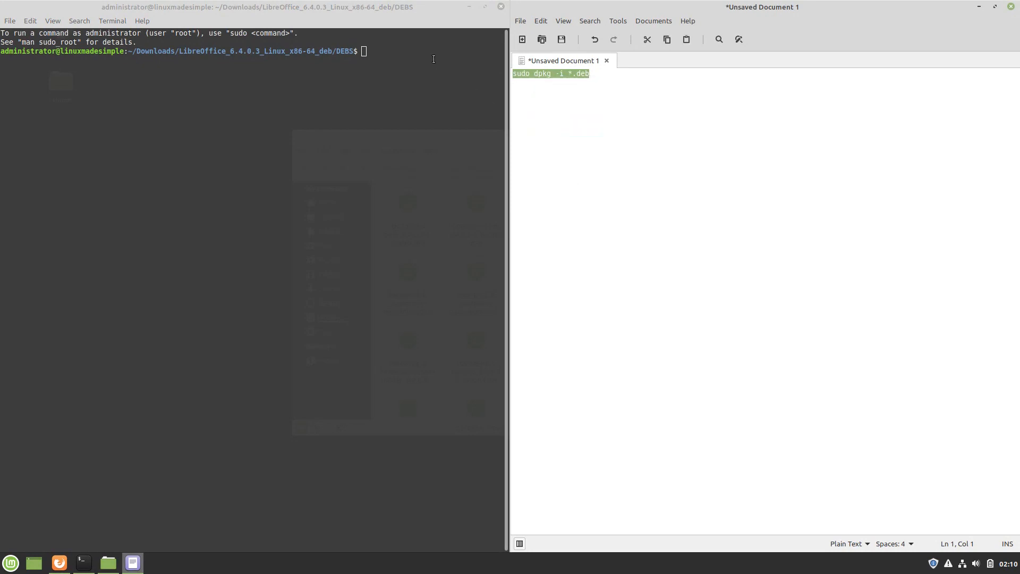
{"action": "right_click", "coordinate": [434, 60]}
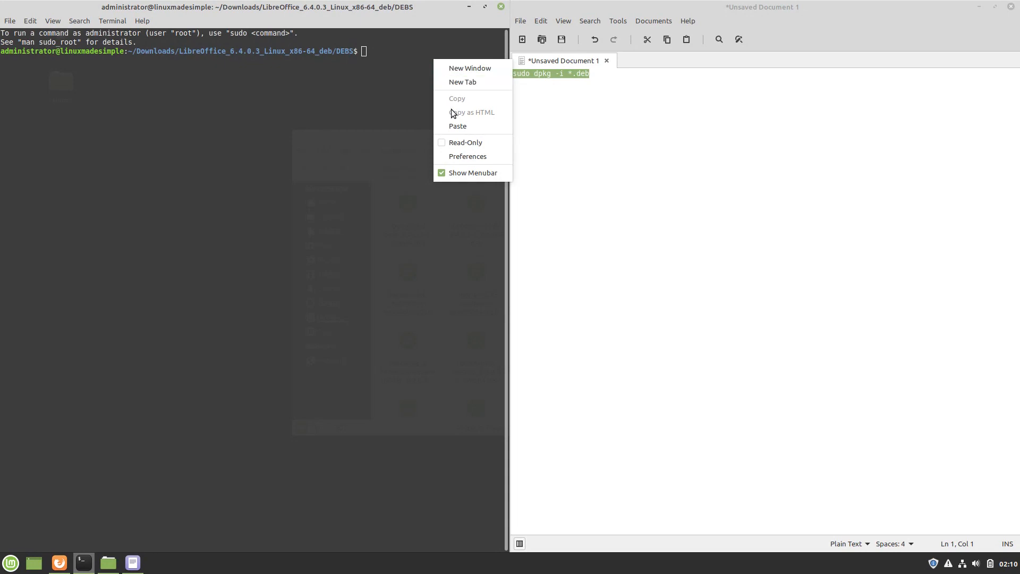
{"action": "left_click", "coordinate": [457, 126]}
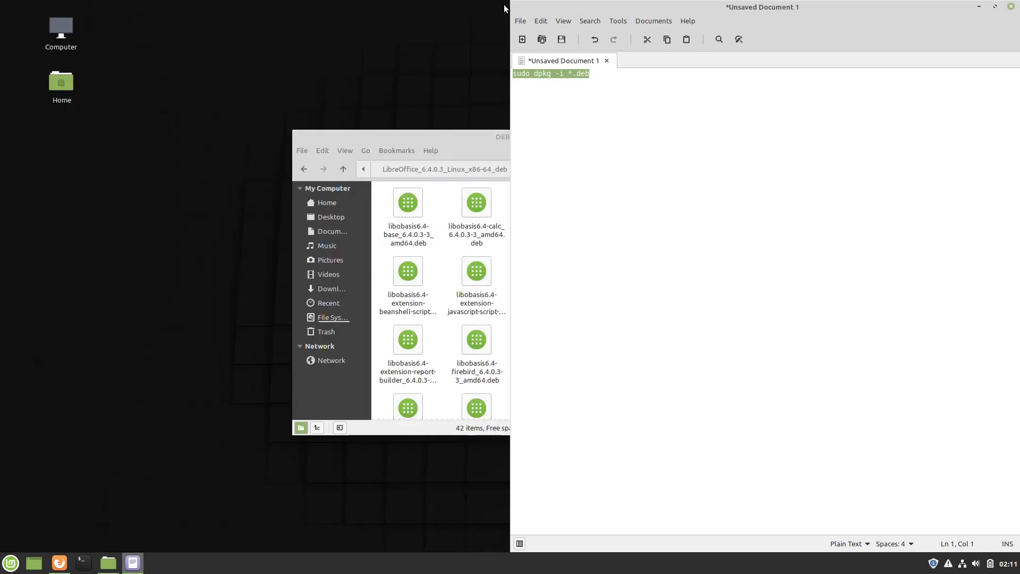
{"action": "mouse_move", "coordinate": [9, 562]}
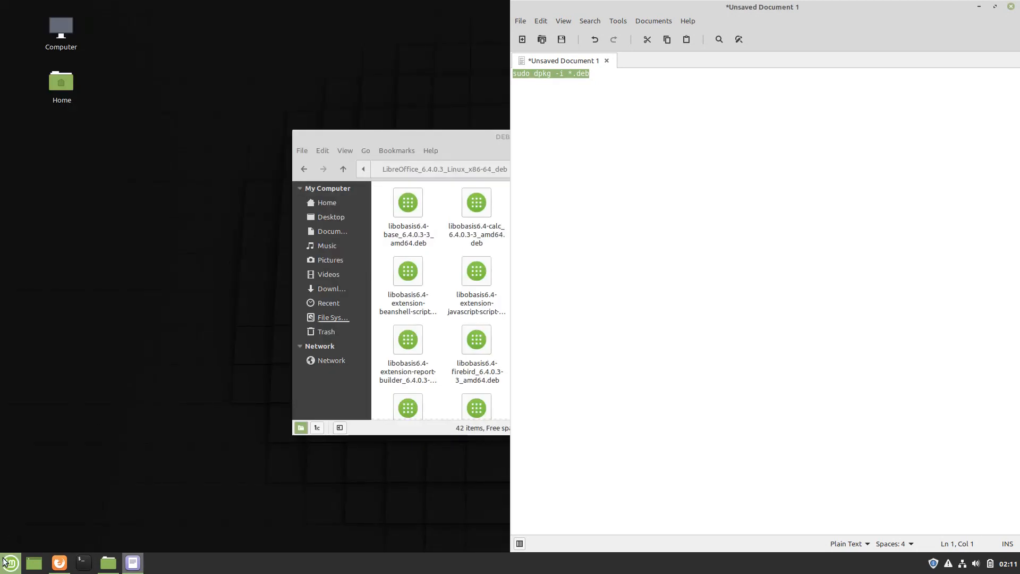
- Show the Office category of the Cinnamon applications menu
{"action": "left_click", "coordinate": [9, 563]}
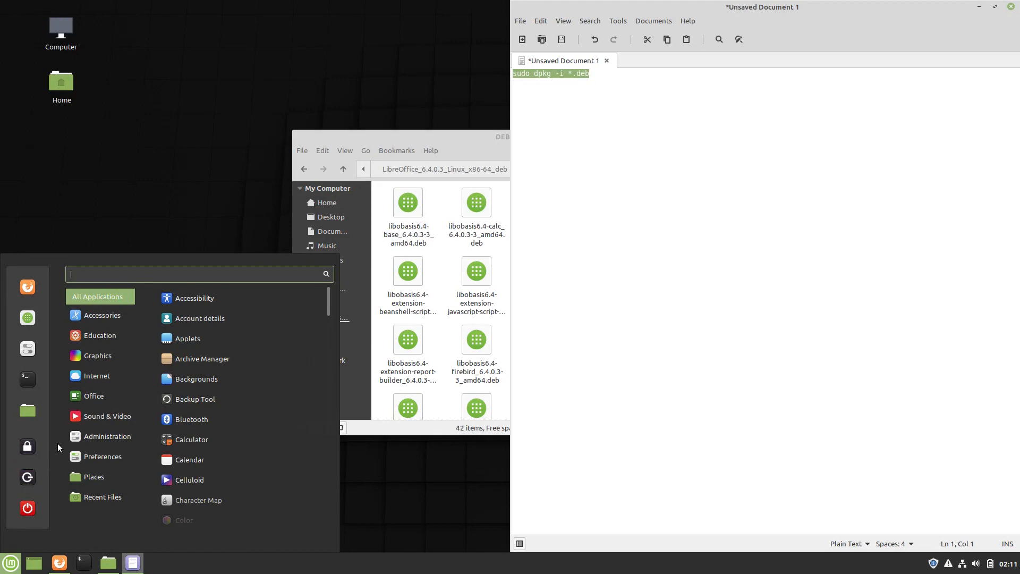
{"action": "left_click", "coordinate": [93, 396]}
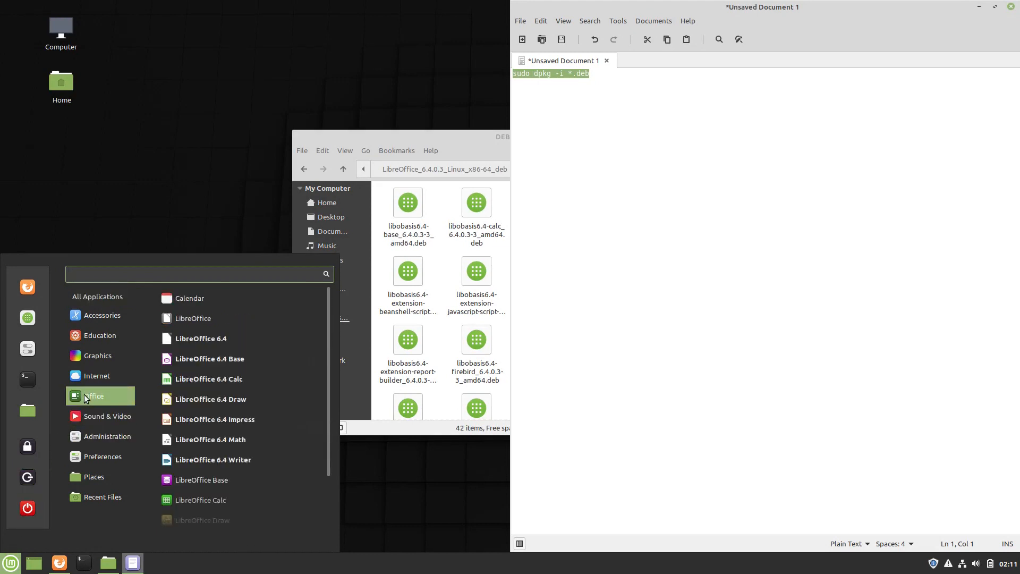
{"action": "mouse_move", "coordinate": [209, 358]}
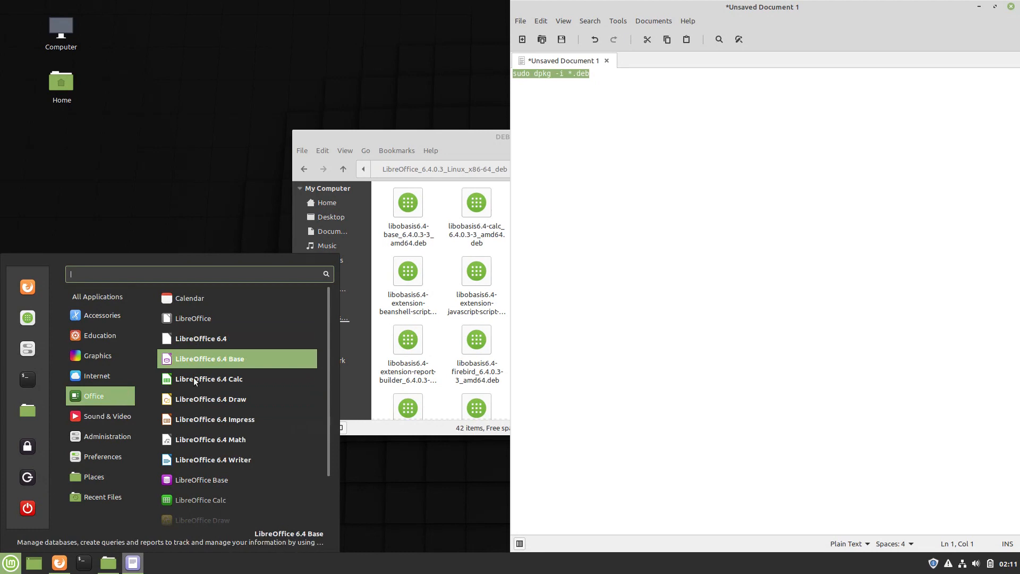
{"action": "mouse_move", "coordinate": [200, 338]}
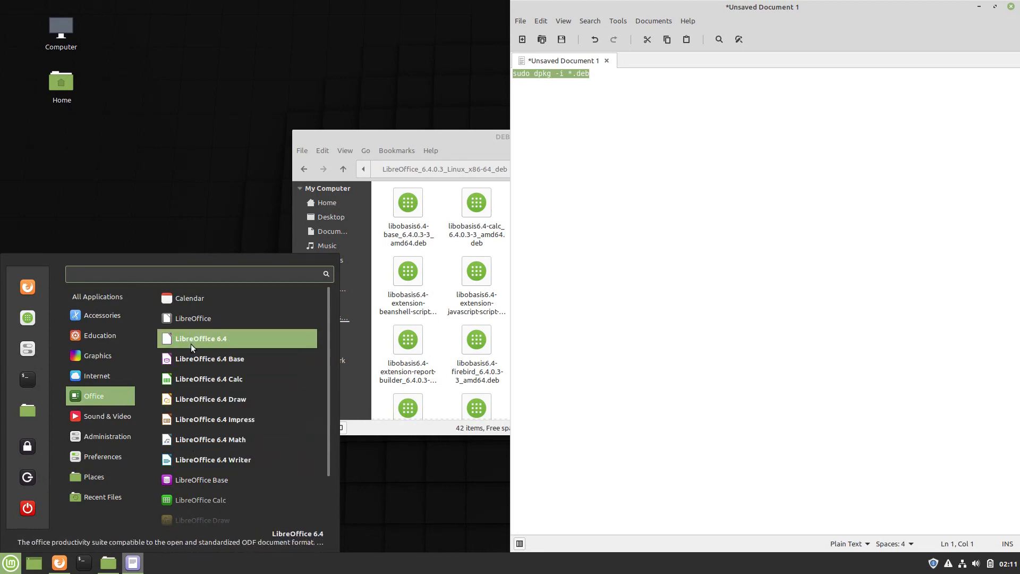
{"action": "mouse_move", "coordinate": [201, 479]}
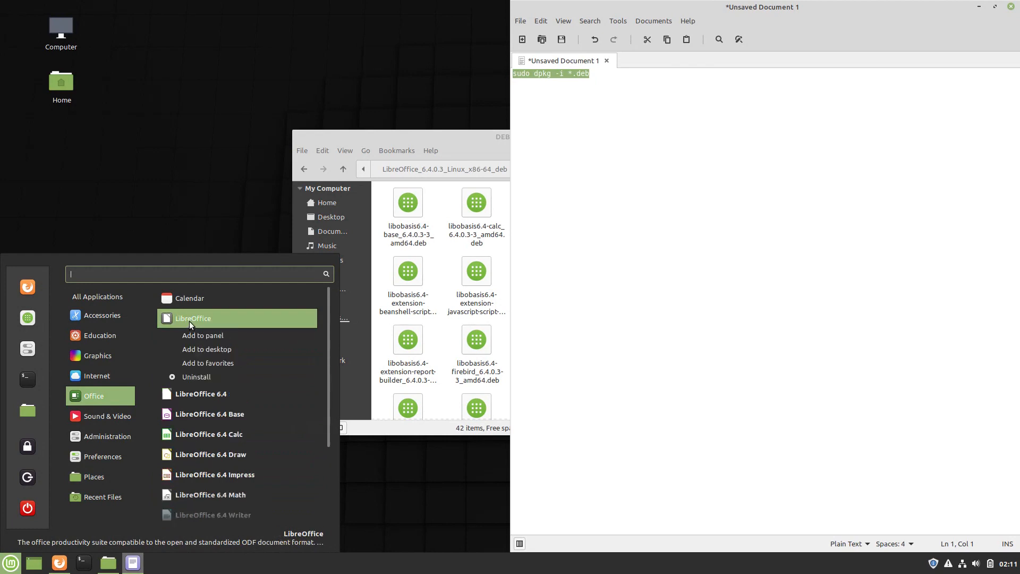
{"action": "mouse_move", "coordinate": [195, 376]}
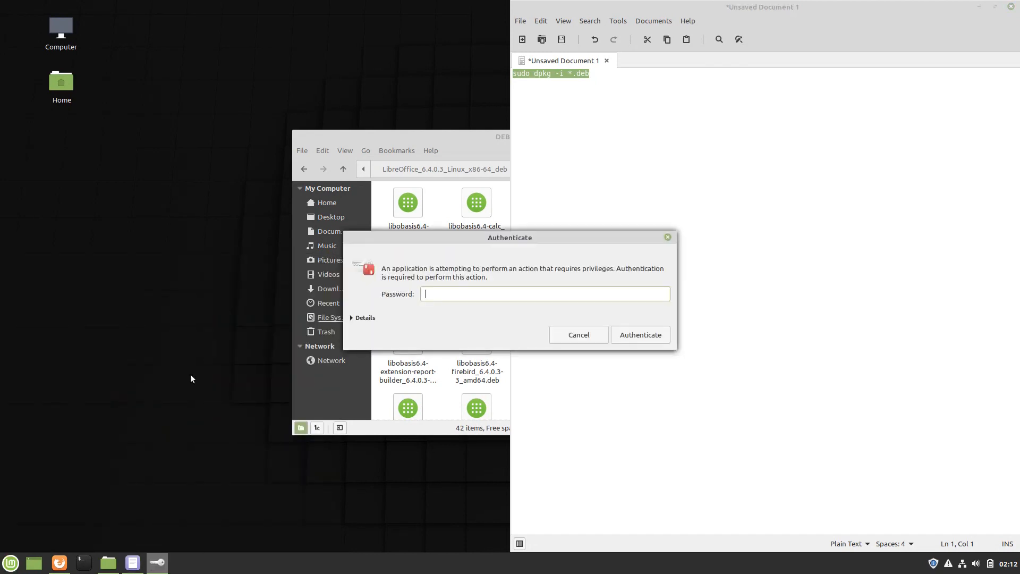
- Authenticate, close the text note, and confirm removing the old LibreOffice 6.0.7 packages
{"action": "left_click", "coordinate": [577, 335]}
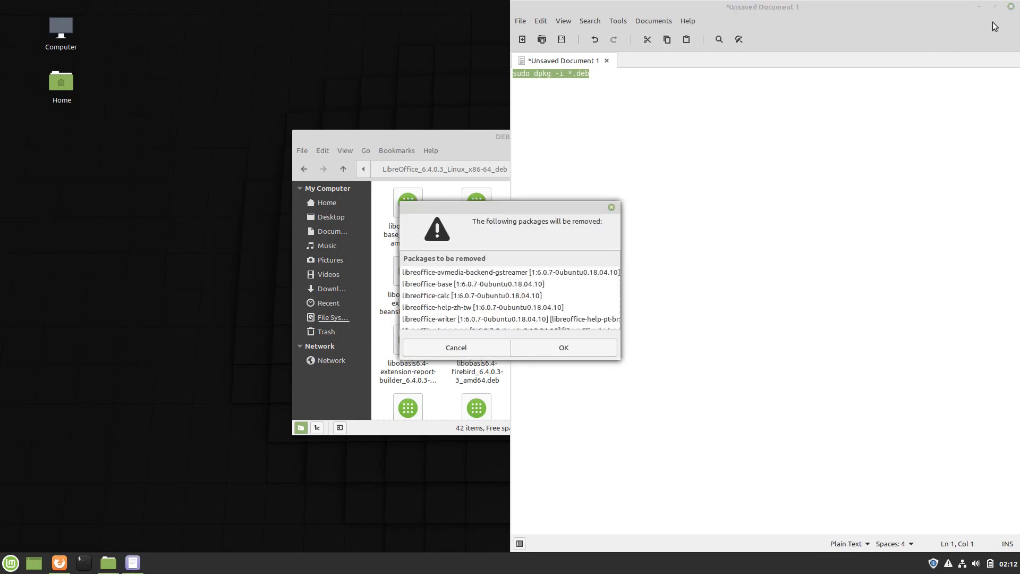
{"action": "left_click", "coordinate": [1013, 6]}
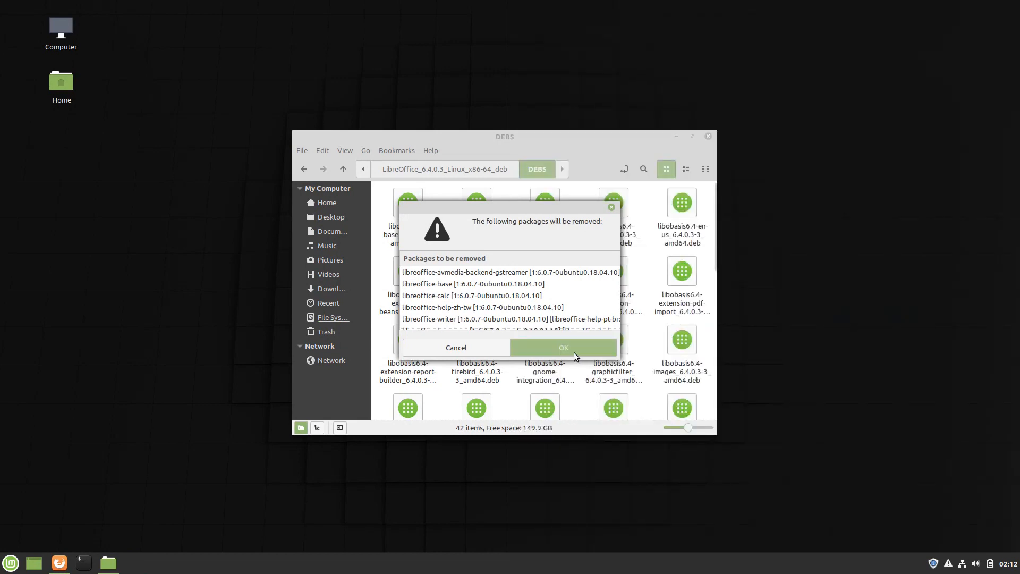
{"action": "left_click", "coordinate": [563, 347]}
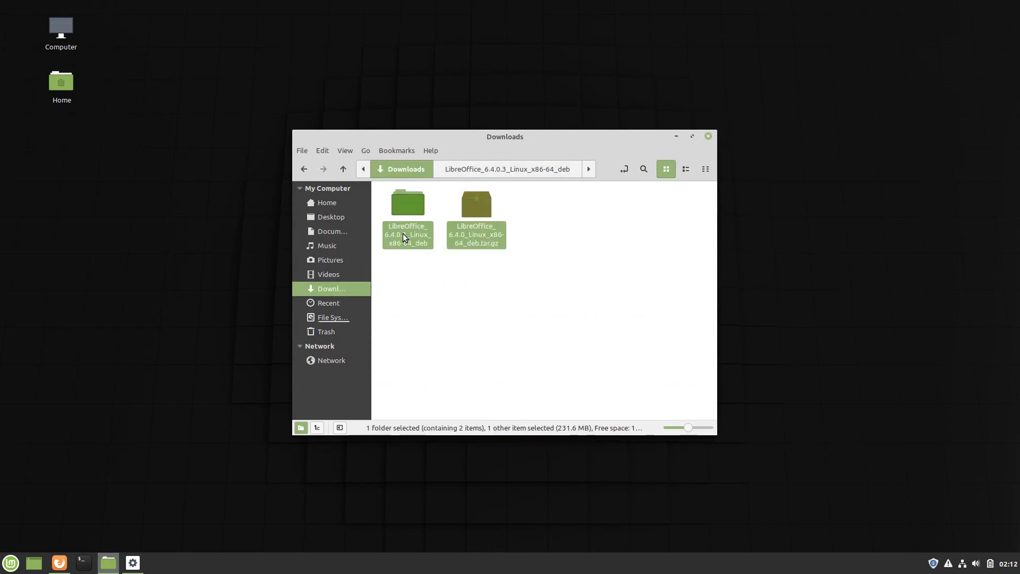
- Permanently delete the extracted LibreOffice folder and the tar.gz archive from Downloads
{"action": "right_click", "coordinate": [407, 234]}
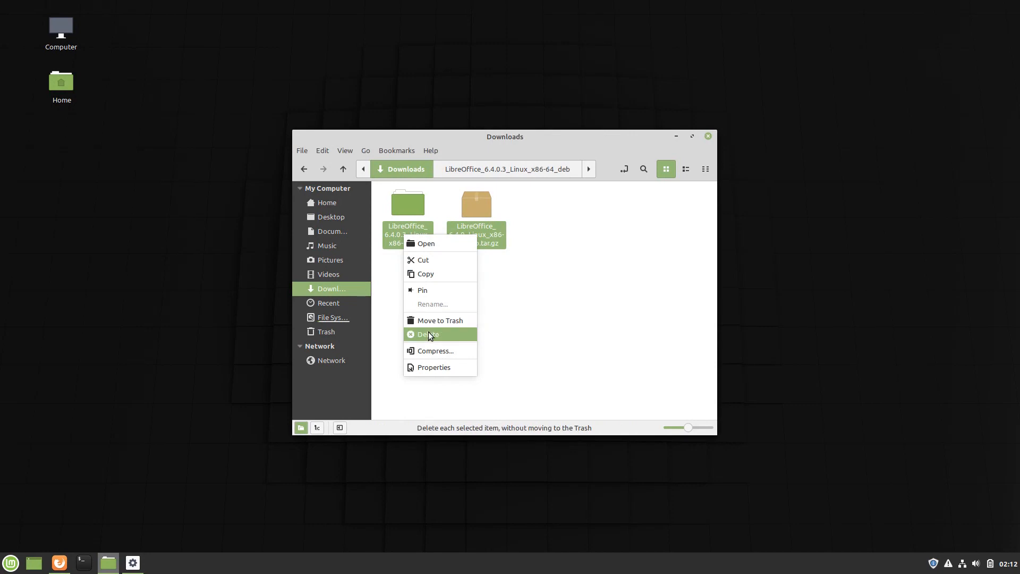
{"action": "left_click", "coordinate": [429, 334]}
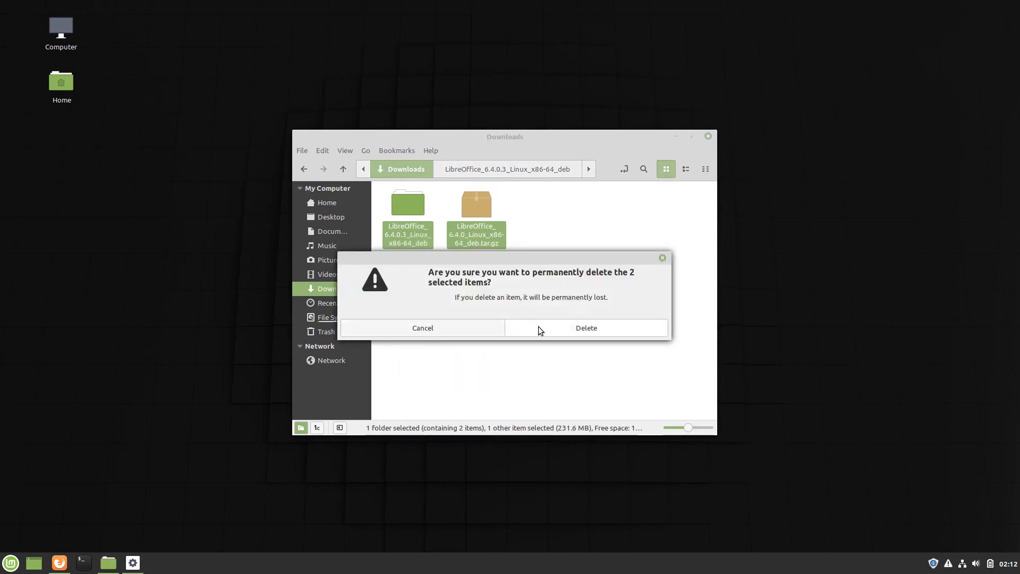
{"action": "left_click", "coordinate": [584, 328]}
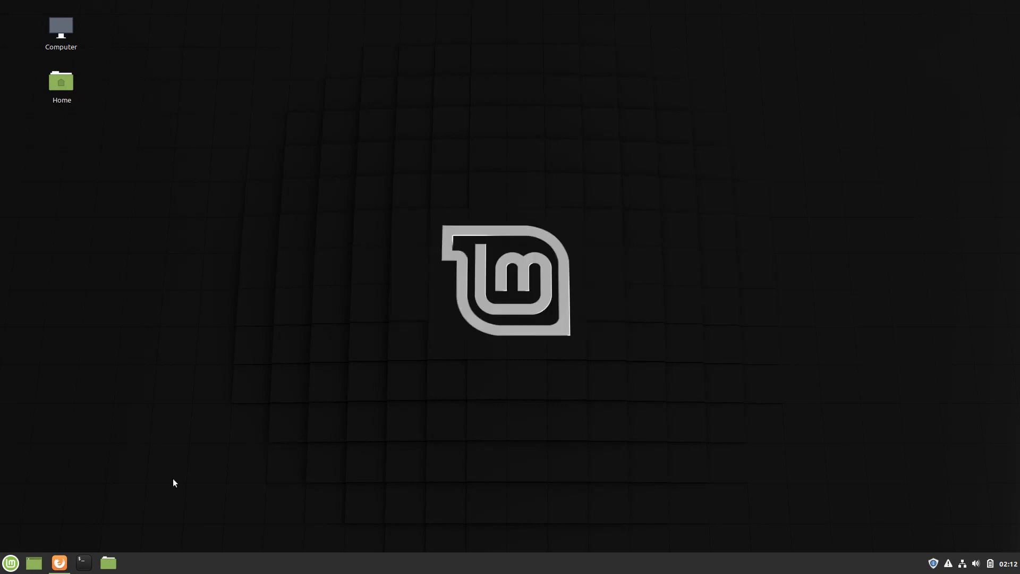
- Launch LibreOffice 6.4 from the Office category of the applications menu
{"action": "left_click", "coordinate": [11, 564]}
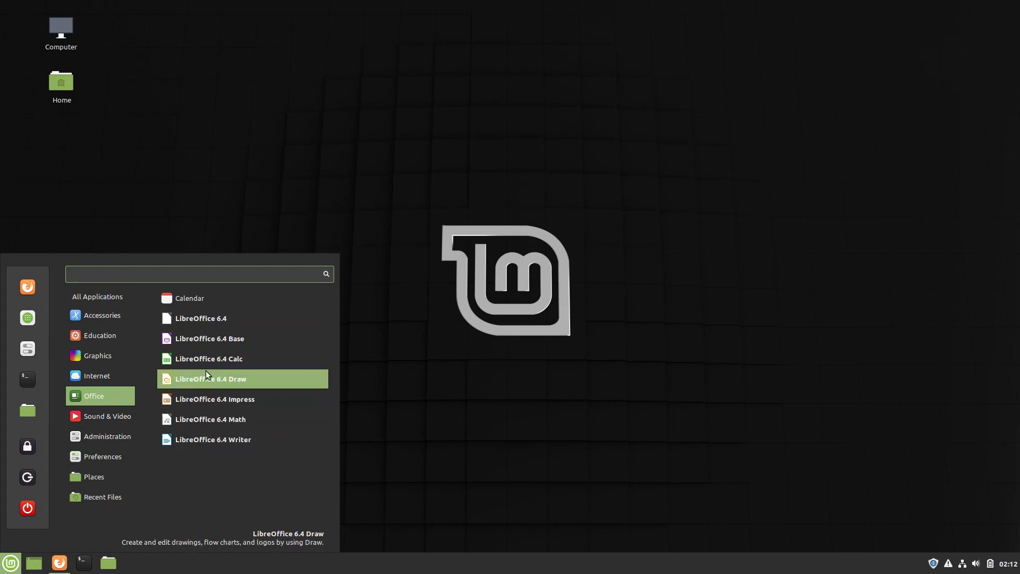
{"action": "left_click", "coordinate": [211, 379]}
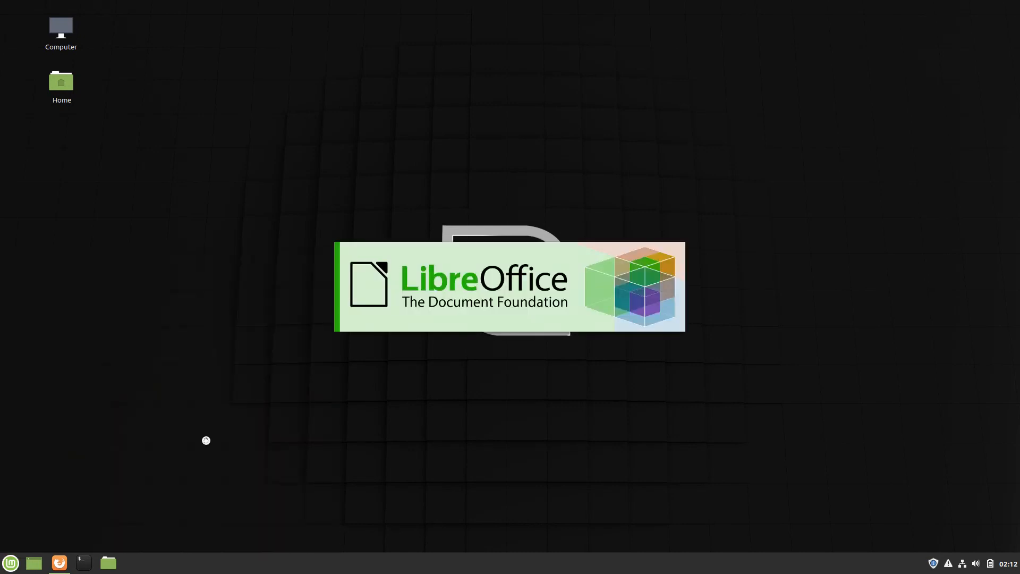